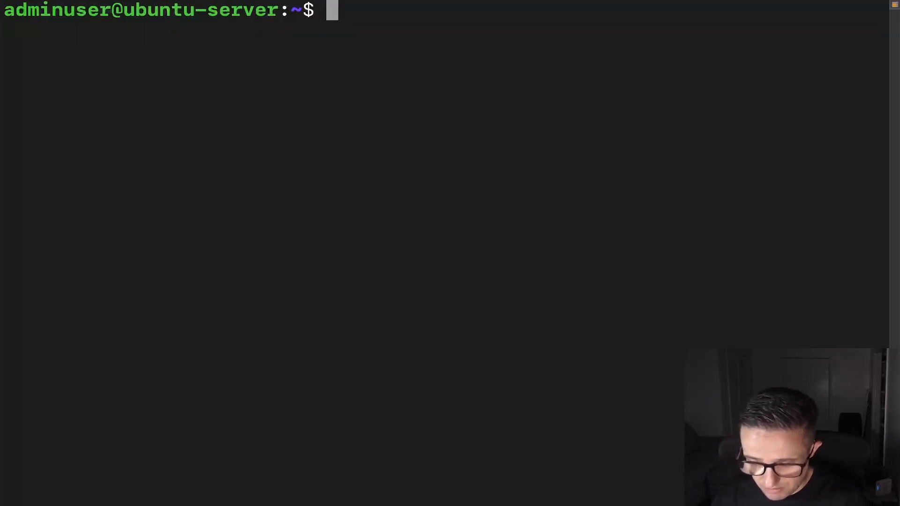
Step: Change into the /var/log directory with cd /var/log
type("cd /")
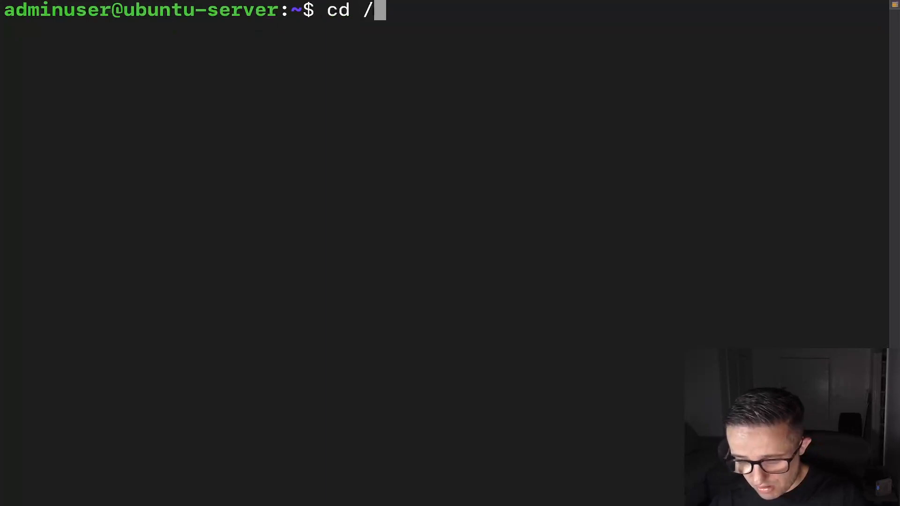
type("var/log")
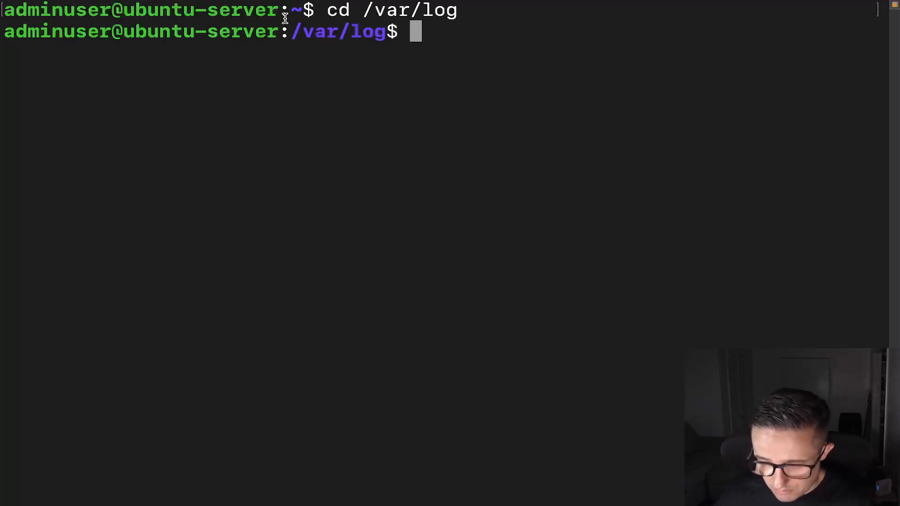
double_click(338, 31)
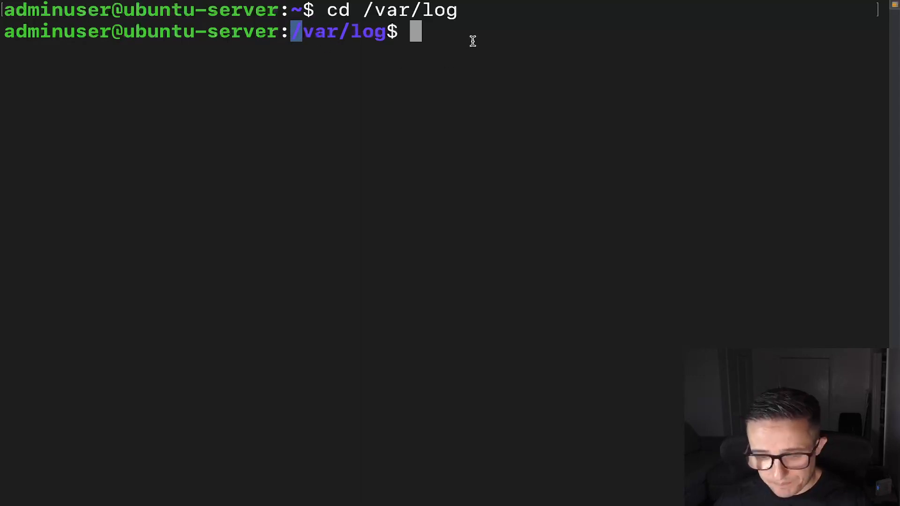
Step: Clear the screen, return home with cd, and run whatis mkdir for its description
type("clear")
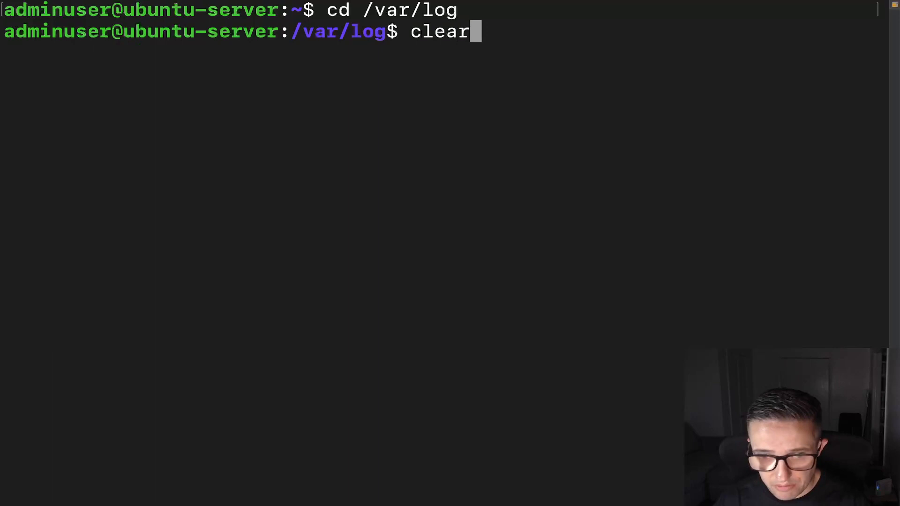
key("Return")
type("cd")
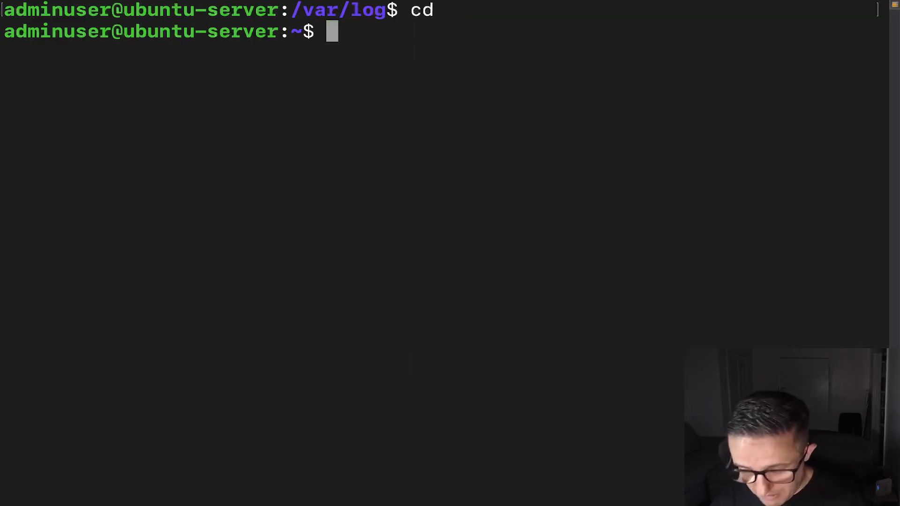
type("whatis")
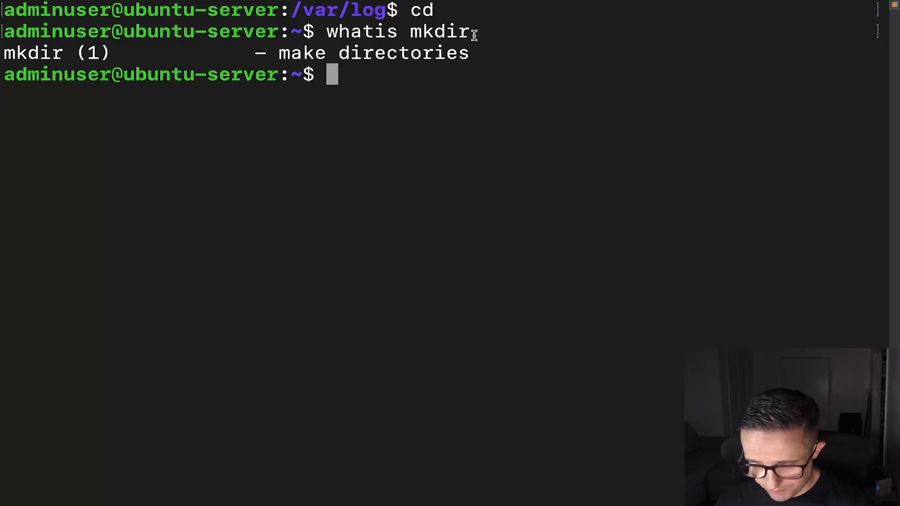
Step: Create please/work with mkdir -p and list home and please/ to confirm work inside
type("mkdir")
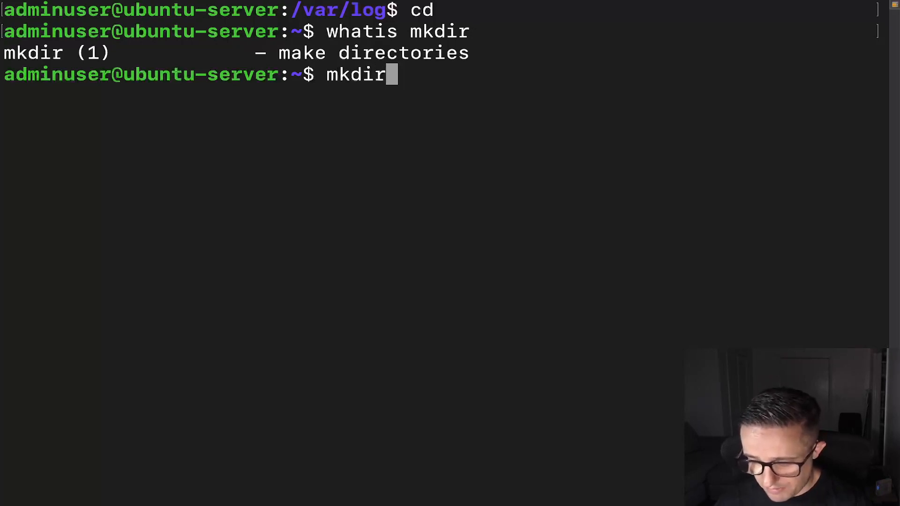
type("-p")
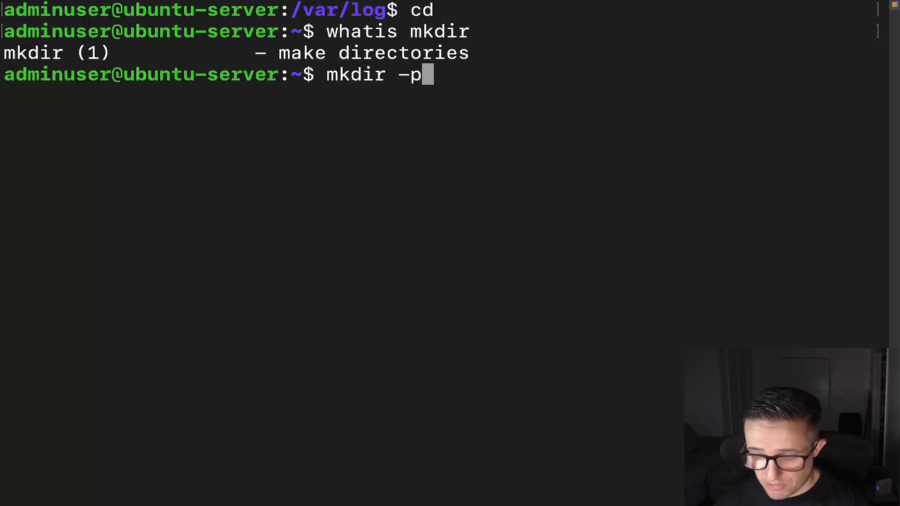
type("pl")
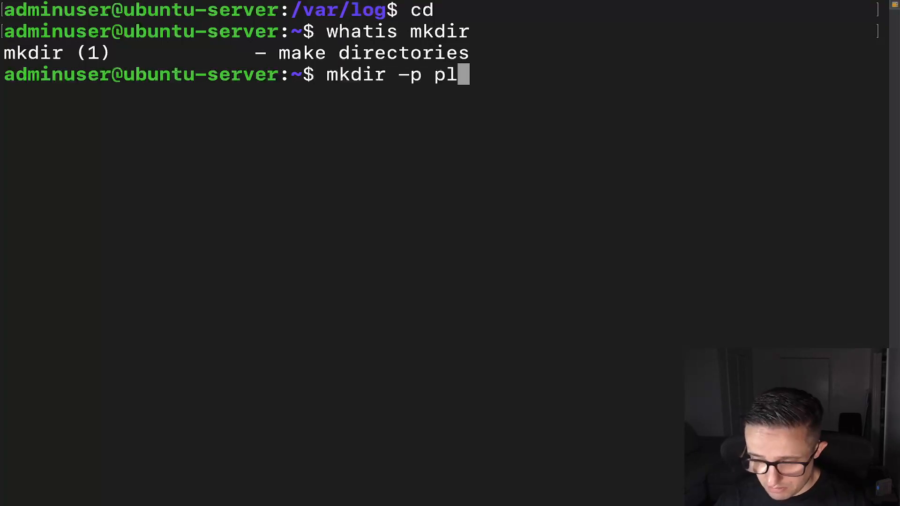
type("ease/wor")
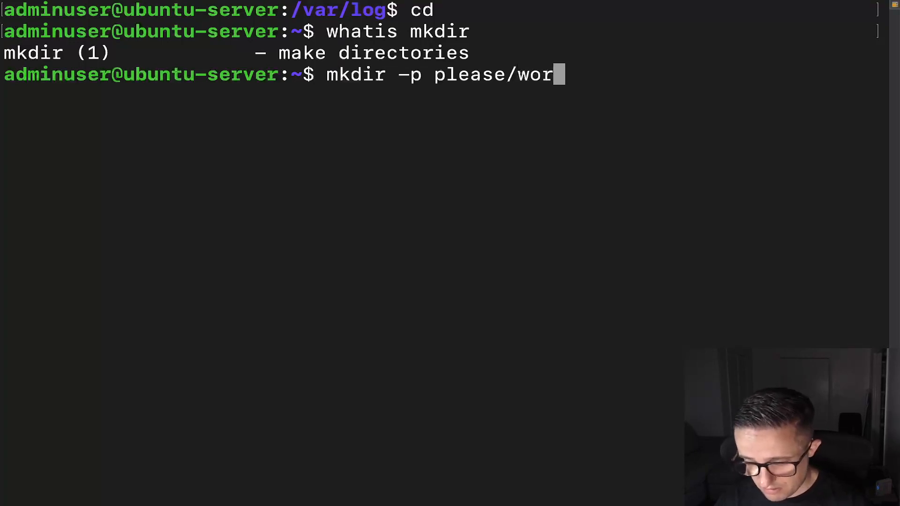
type("k")
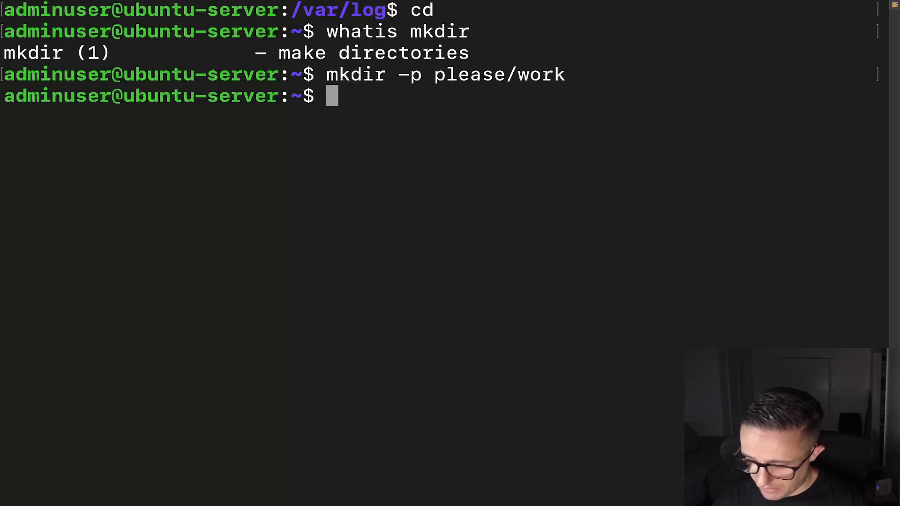
type("ls please/")
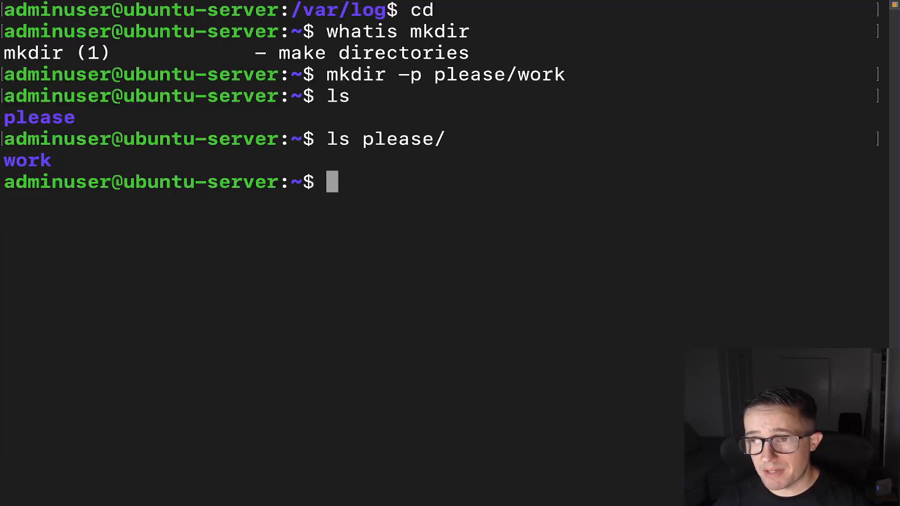
Step: Create will/not/work with mkdir -p after the plain mkdir fails, then list home
type("mkdir /")
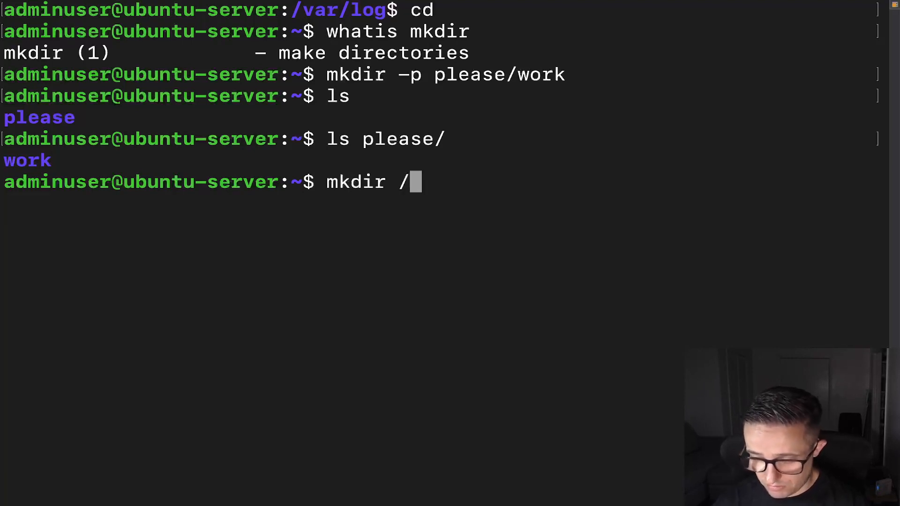
key("BackSpace")
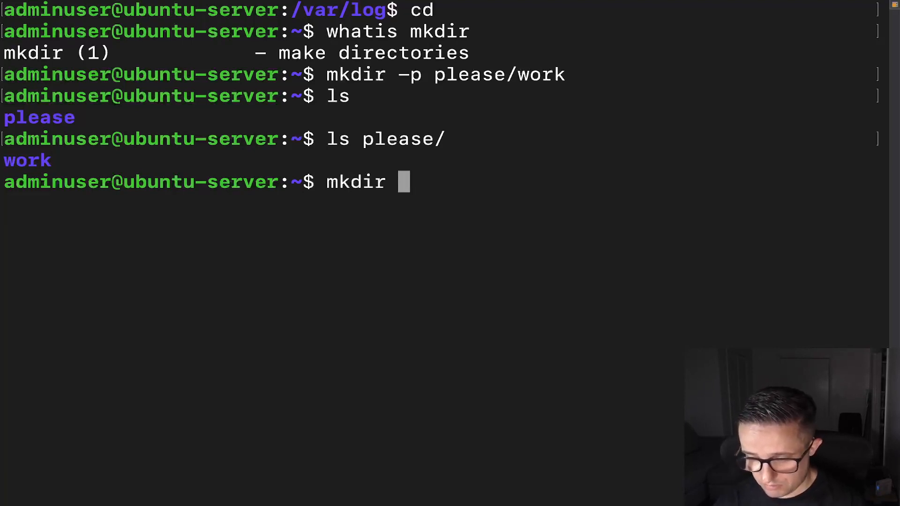
type("will/")
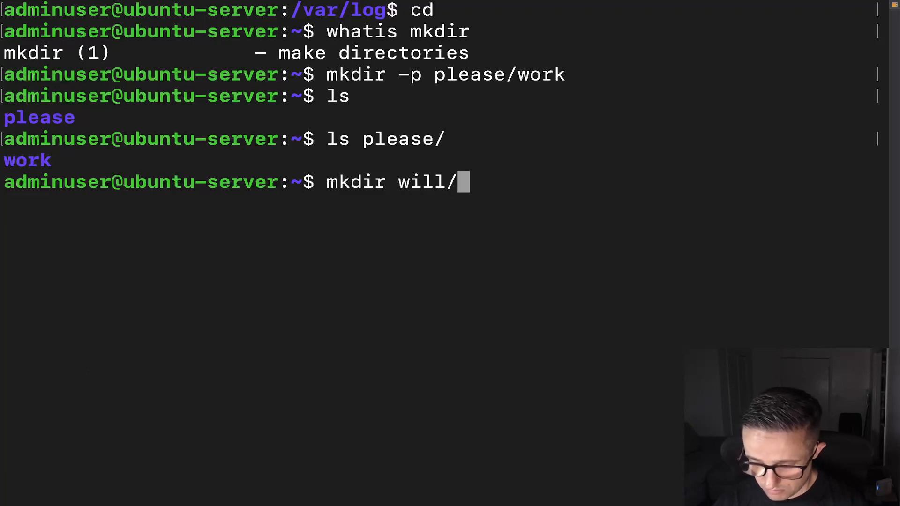
type("not/work")
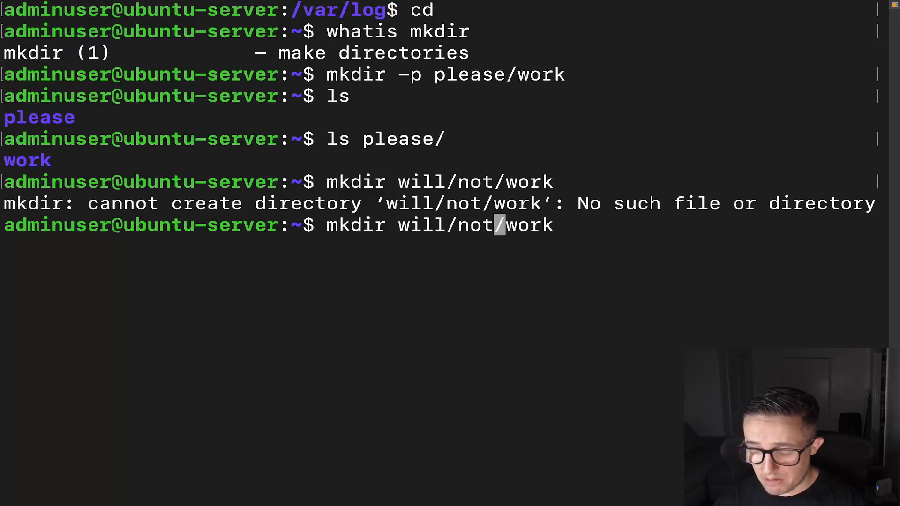
mouse_move(403, 225)
type(" -p")
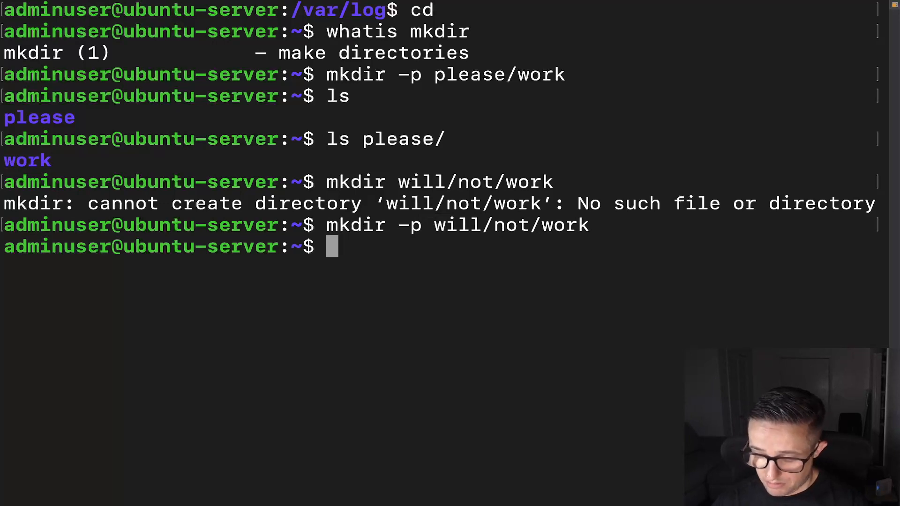
type("ls")
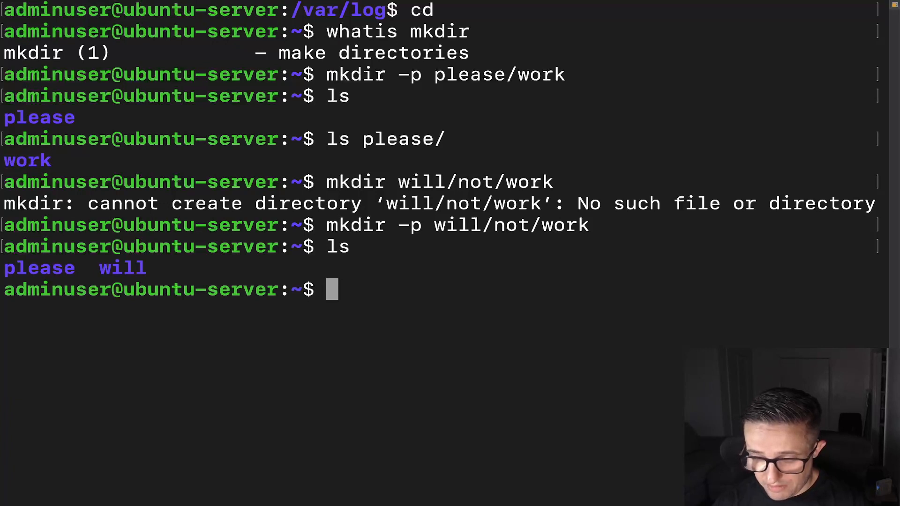
Step: Descend into will then not, listing each, and realpath work to print /home/adminuser/will/not/work
type("cd will")
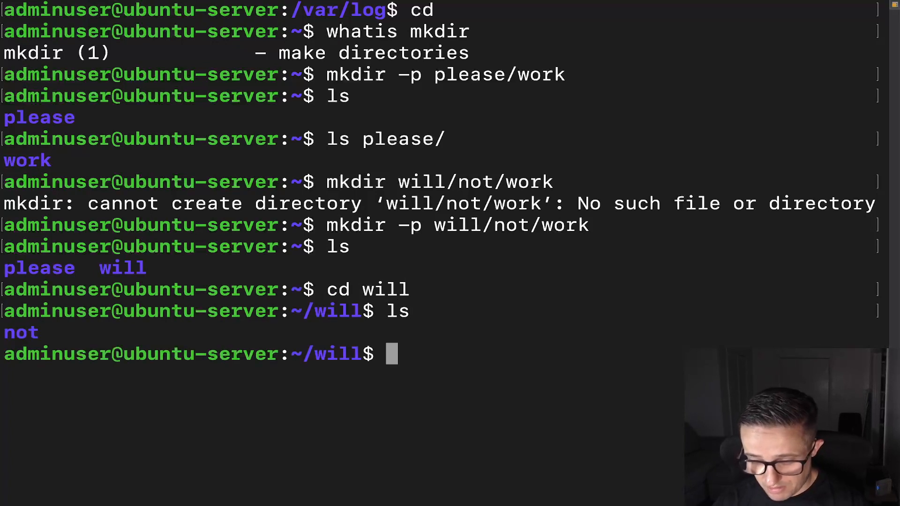
type("cd not")
type("ls")
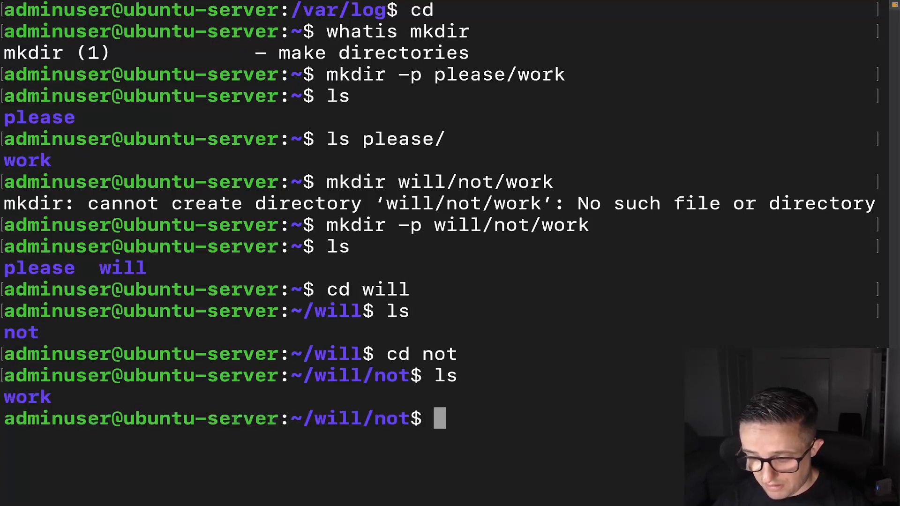
type("real")
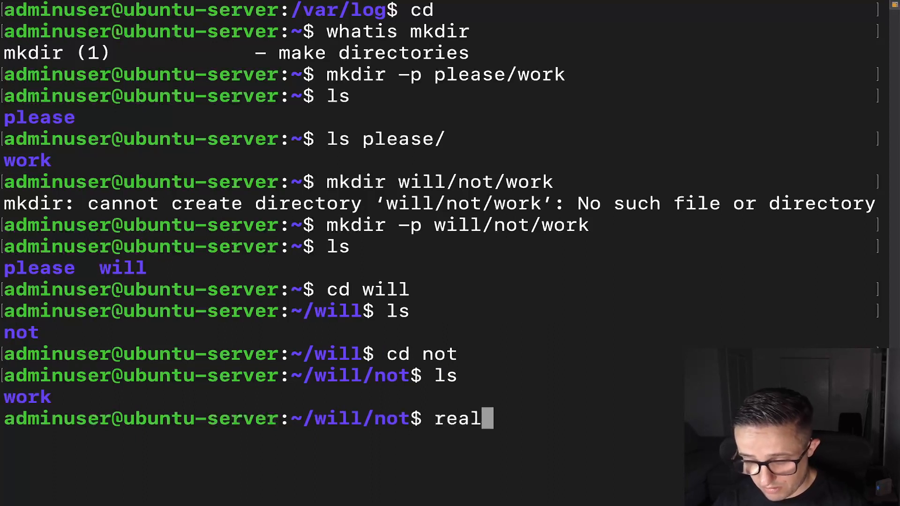
type("path")
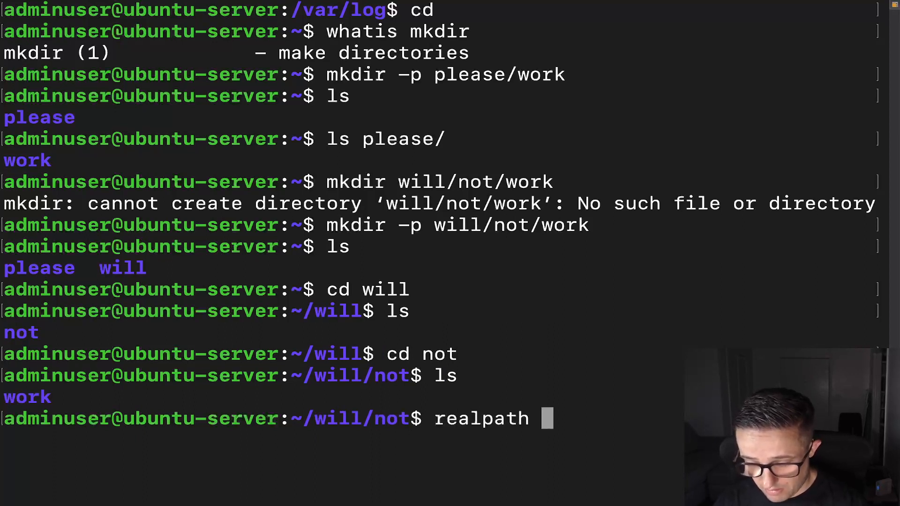
type("work")
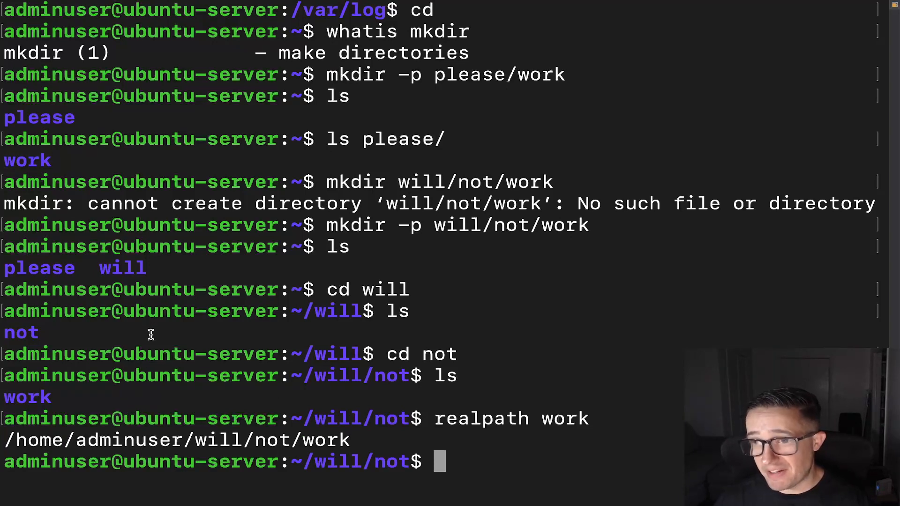
mouse_move(463, 349)
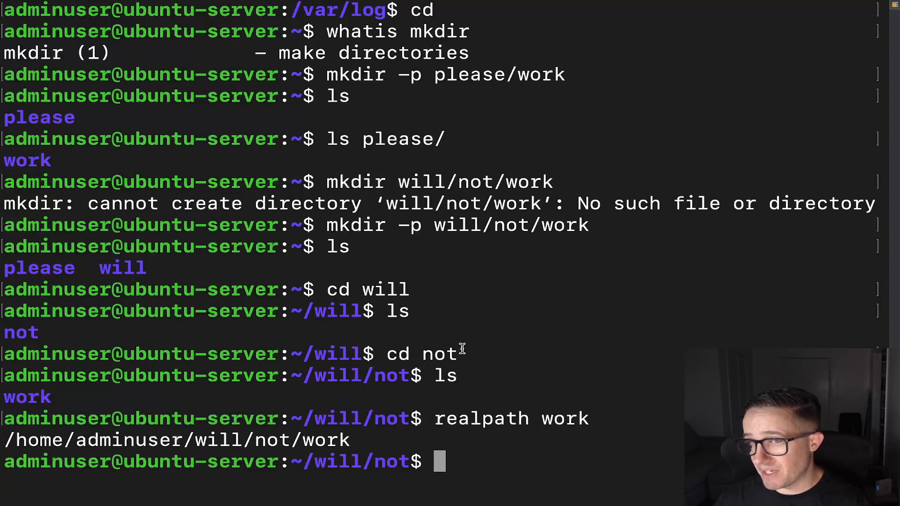
mouse_move(448, 355)
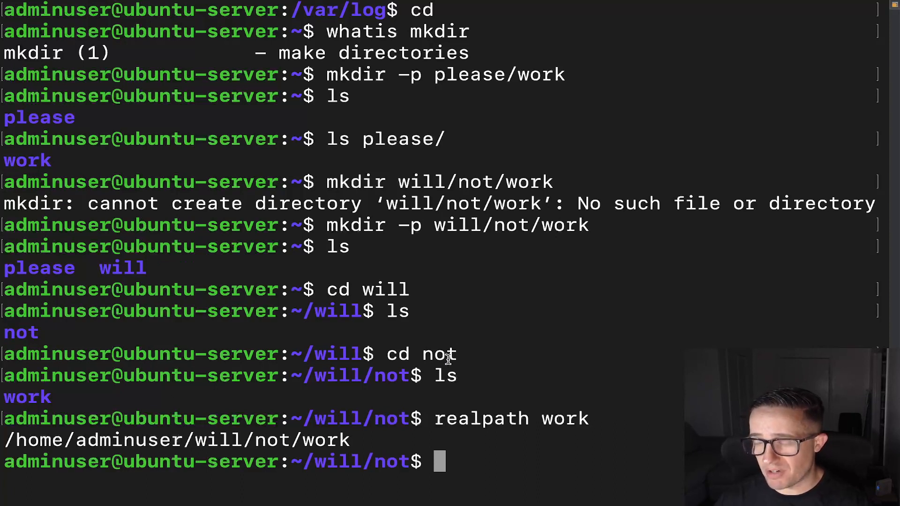